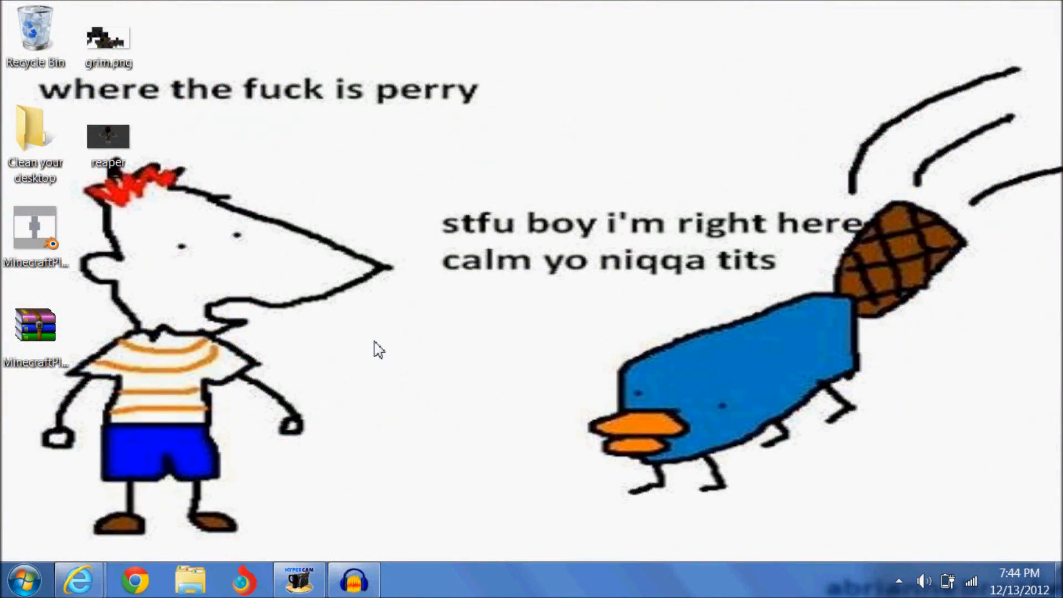
mouse_move(190, 193)
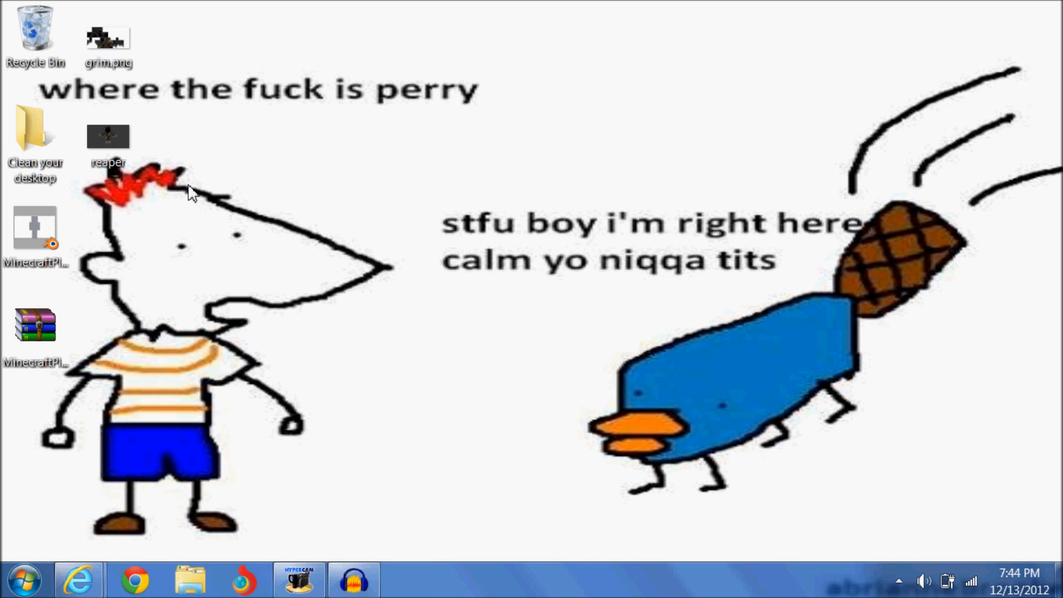
Preview the grim.png reaper skin image on the desktop.
double_click(108, 135)
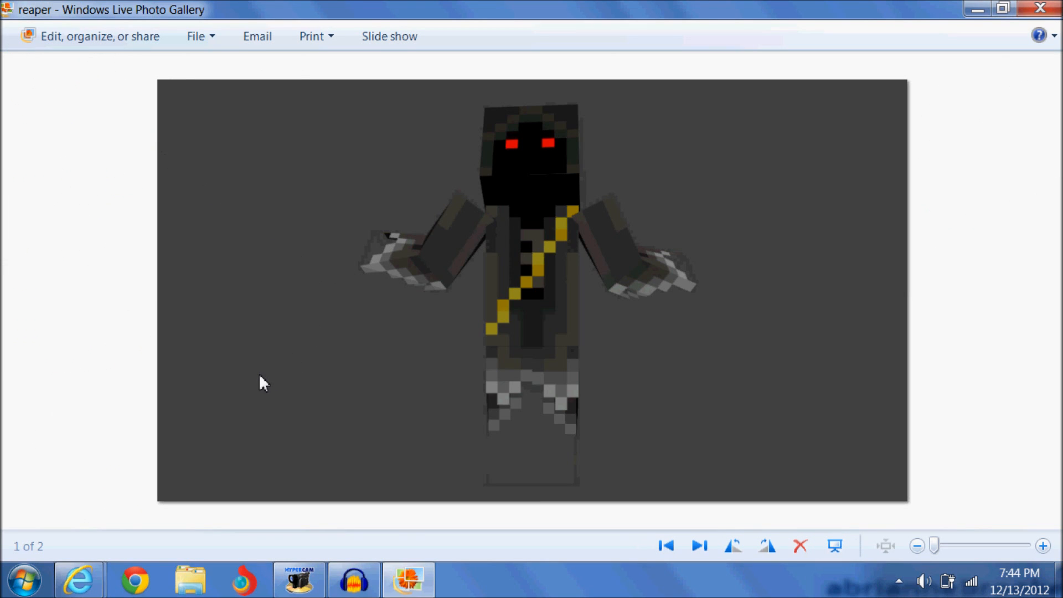
mouse_move(607, 304)
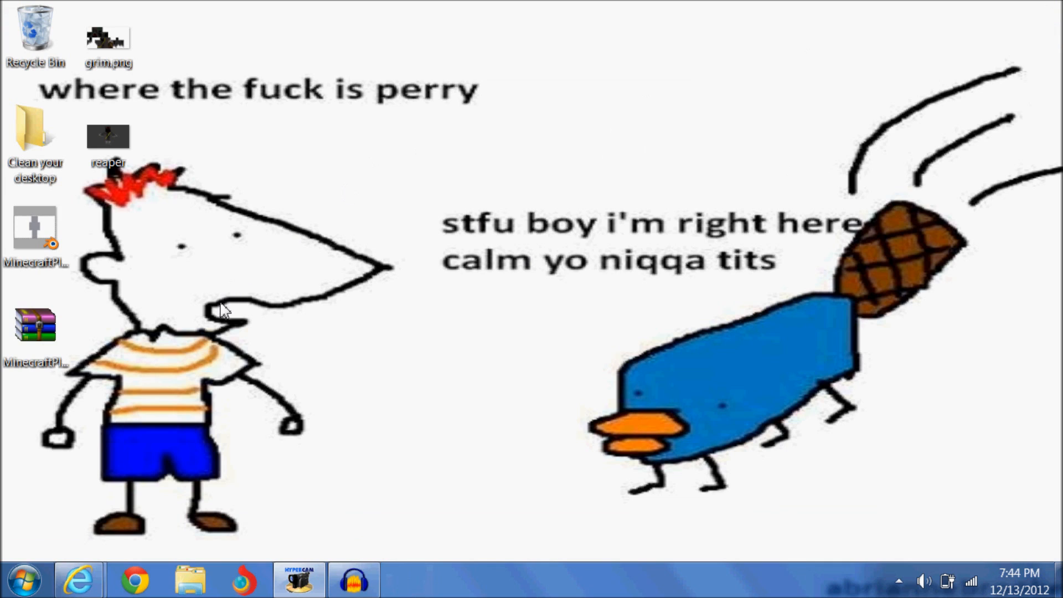
mouse_move(180, 353)
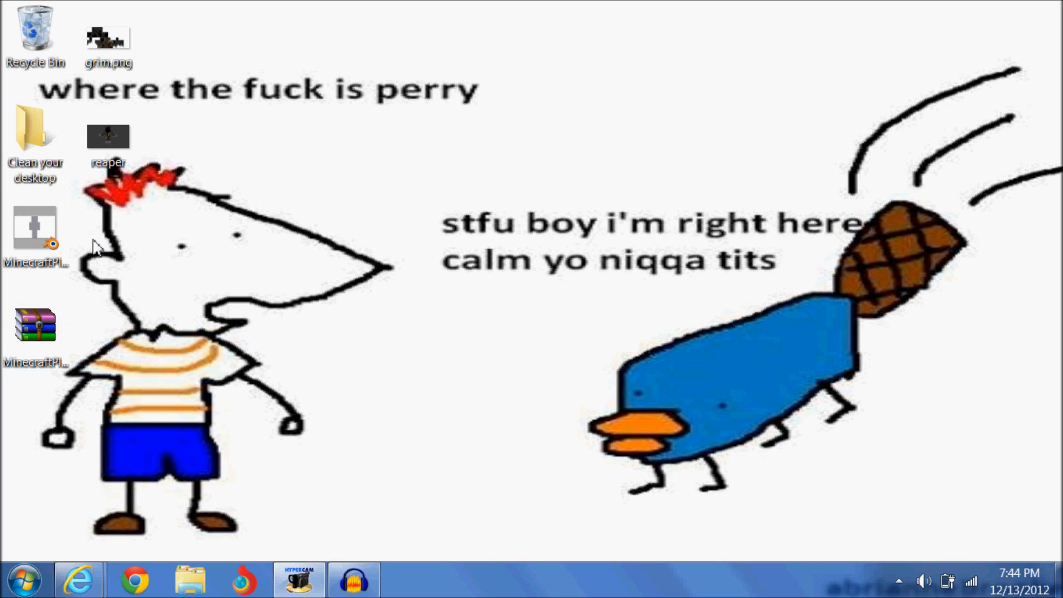
mouse_move(364, 216)
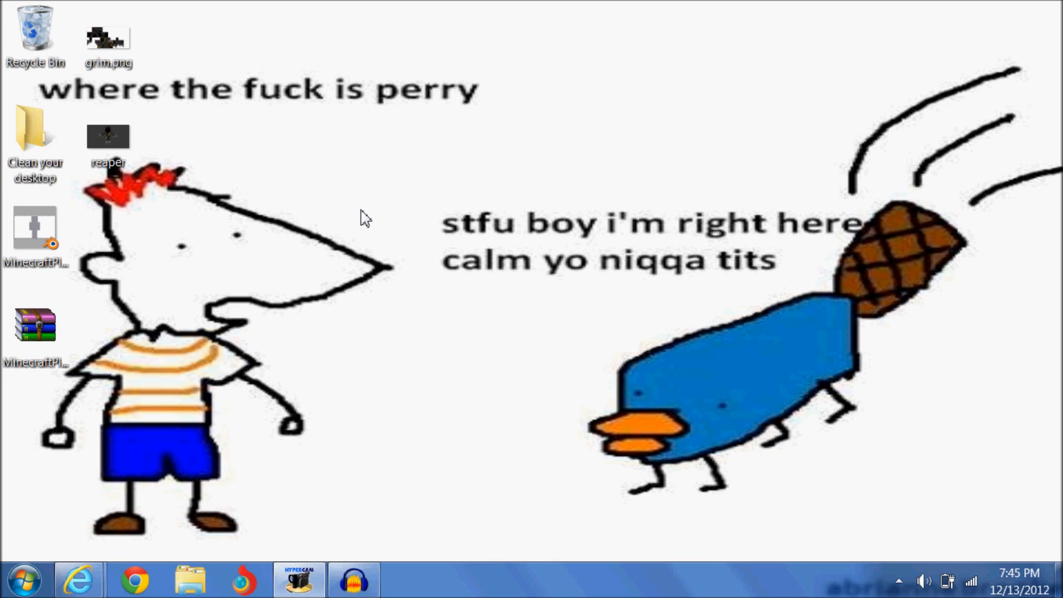
click(108, 36)
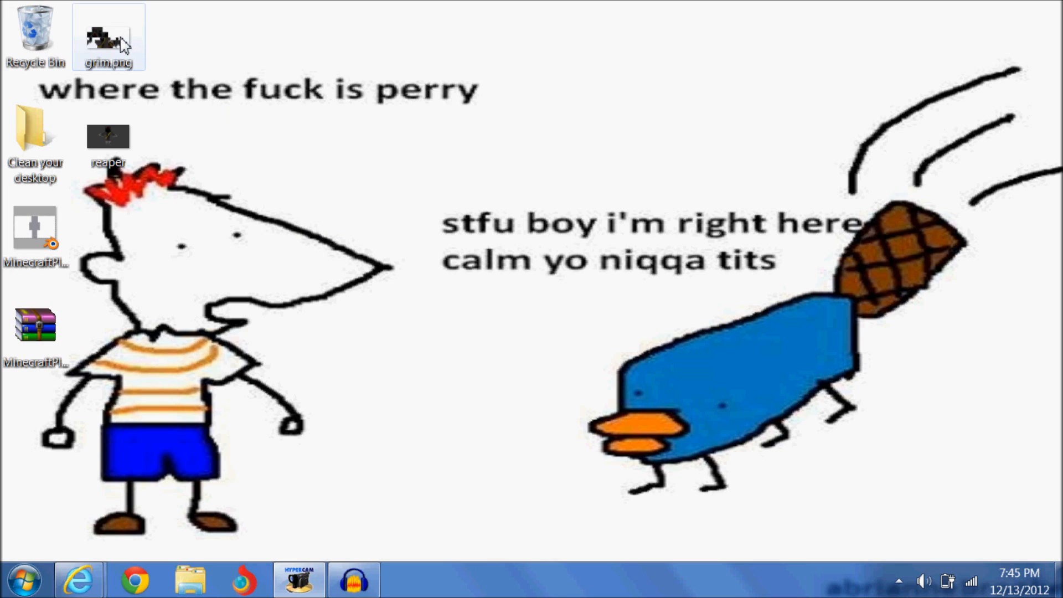
click(297, 157)
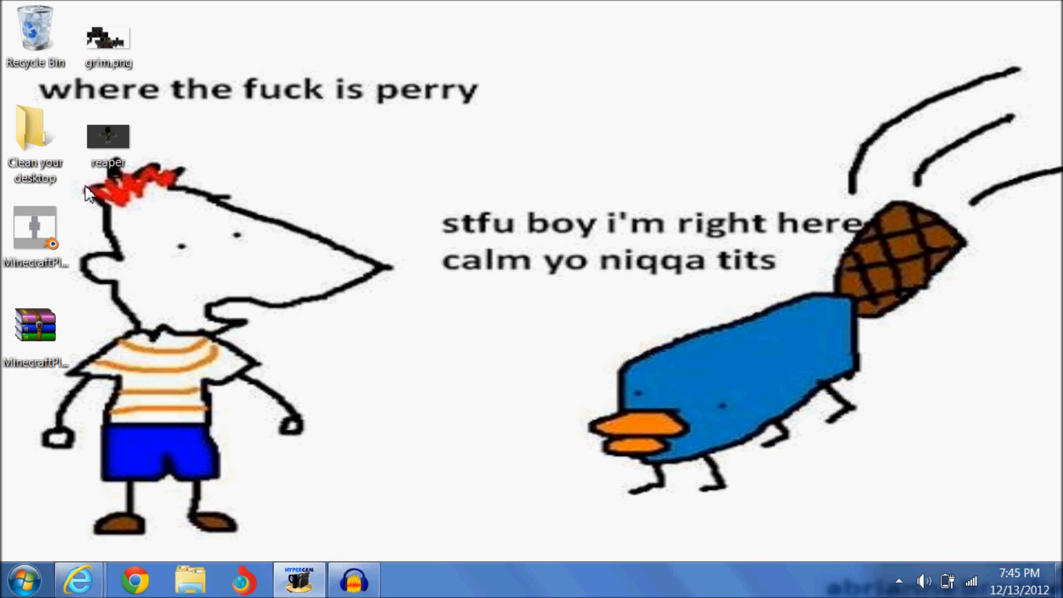
Open MinecraftPlayer.blend from the archive and widen the 3D View beside the skin texture.
double_click(35, 332)
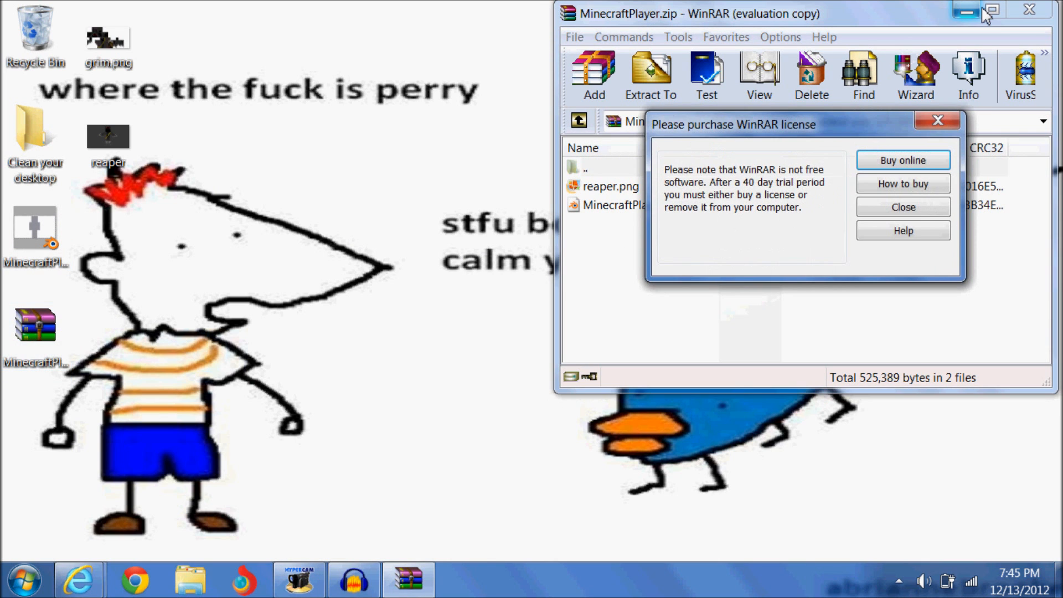
click(902, 207)
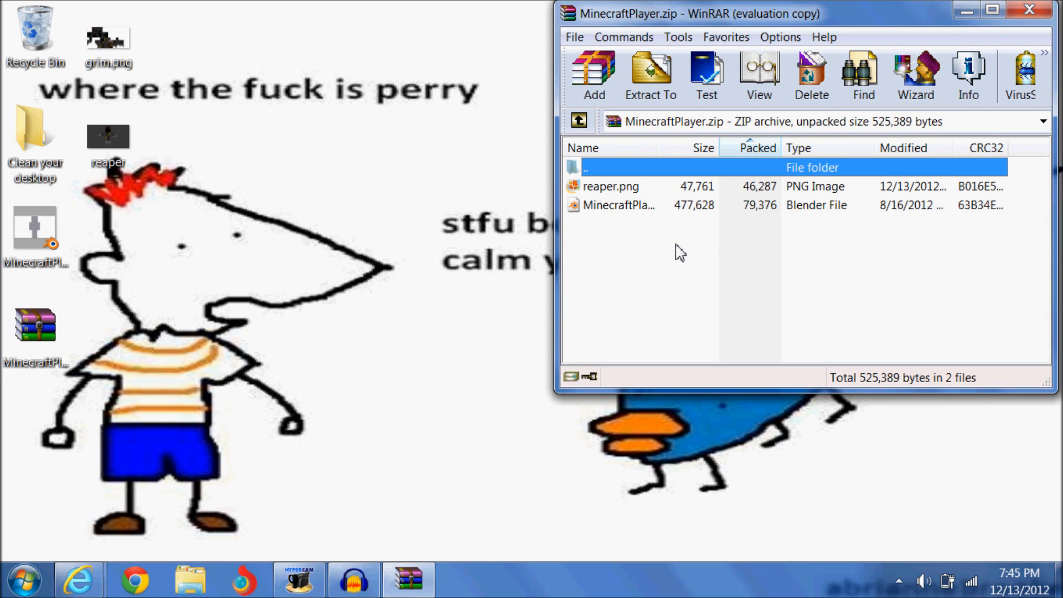
click(619, 205)
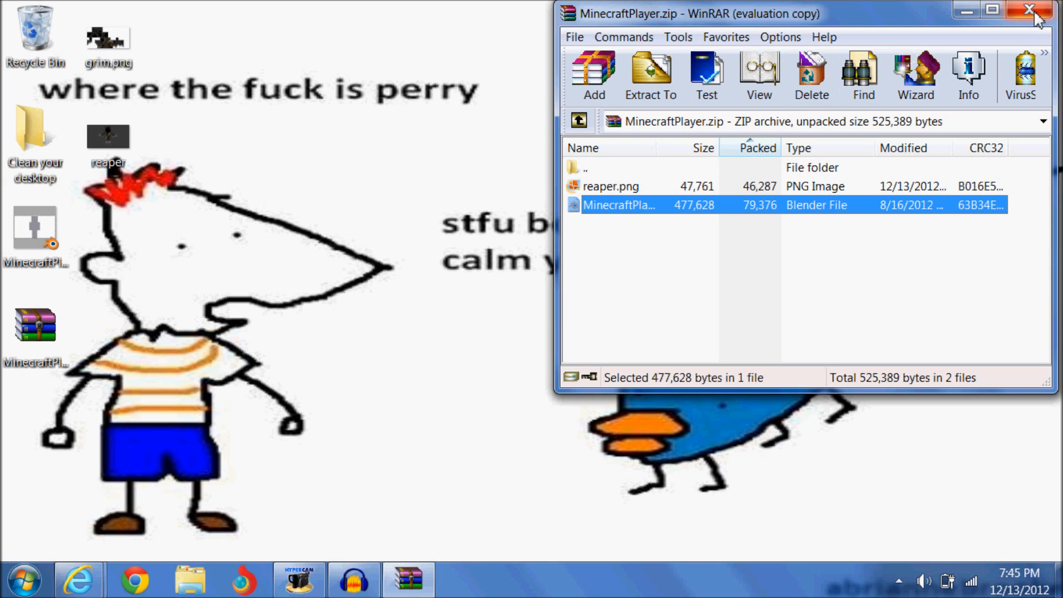
click(1029, 10)
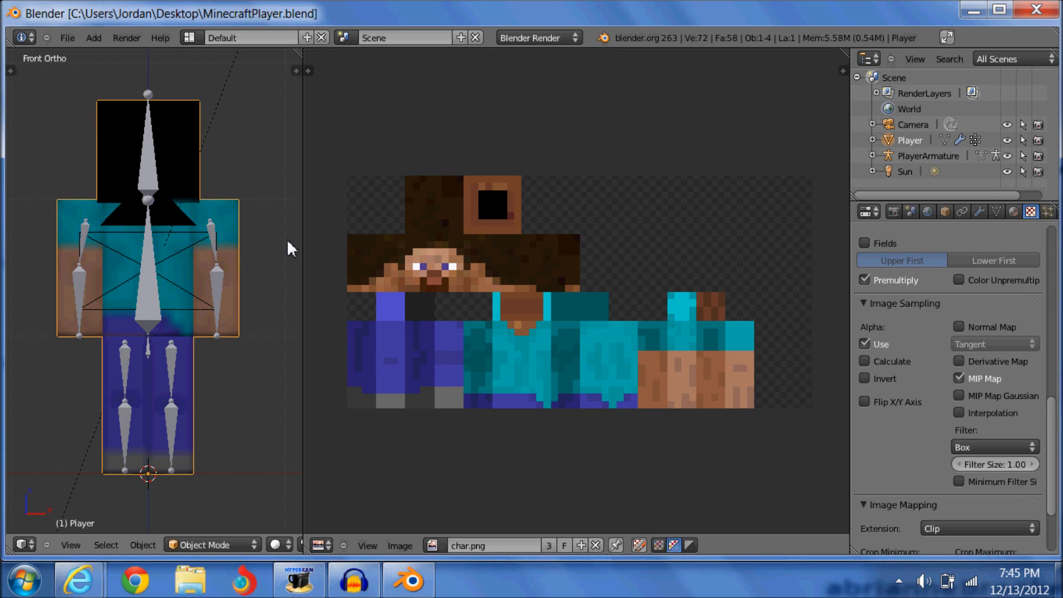
mouse_move(634, 166)
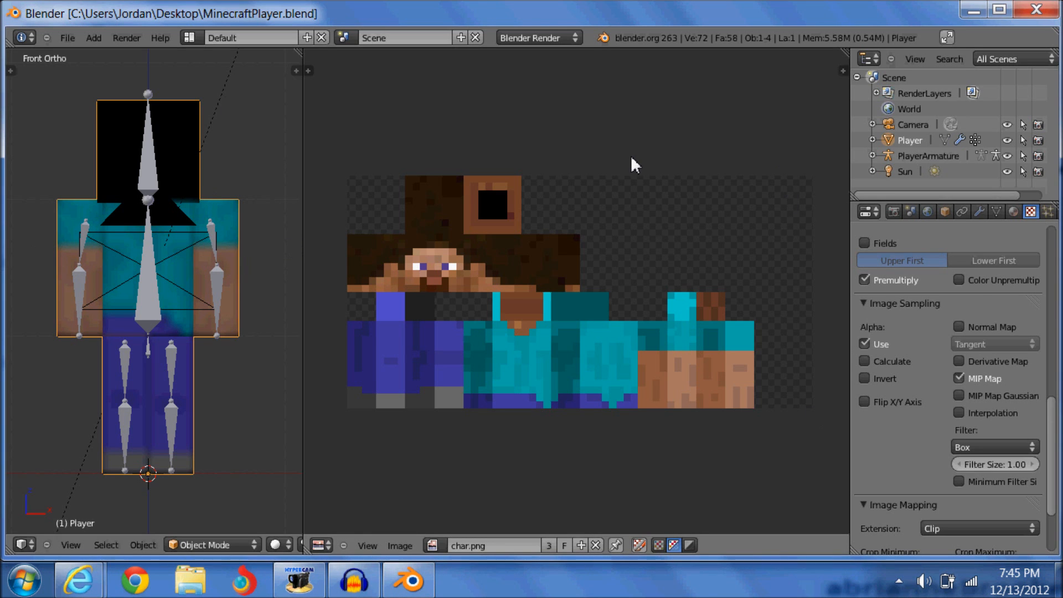
mouse_move(304, 201)
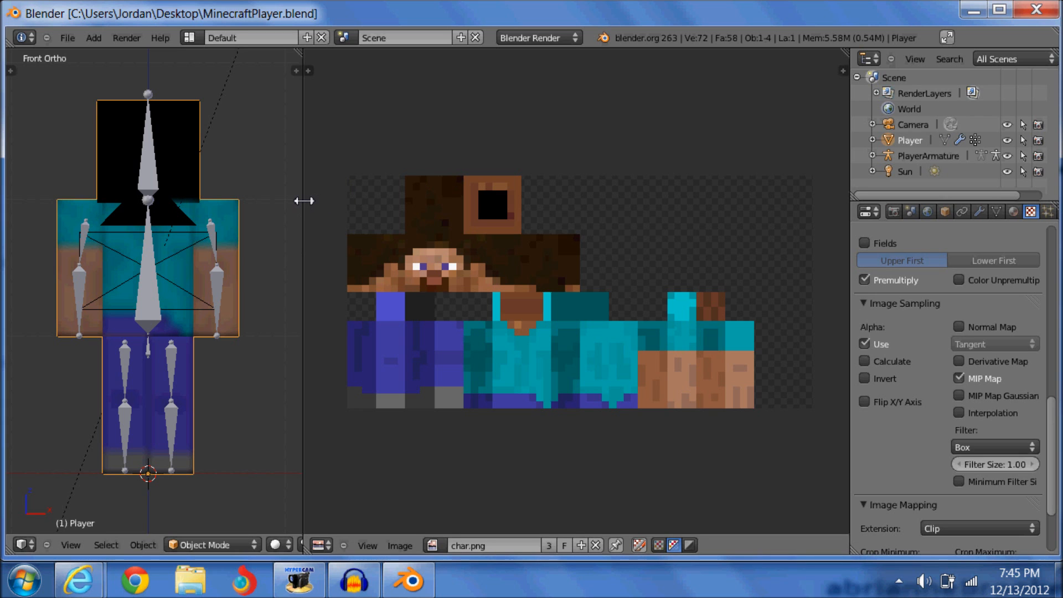
drag(304, 201, 485, 211)
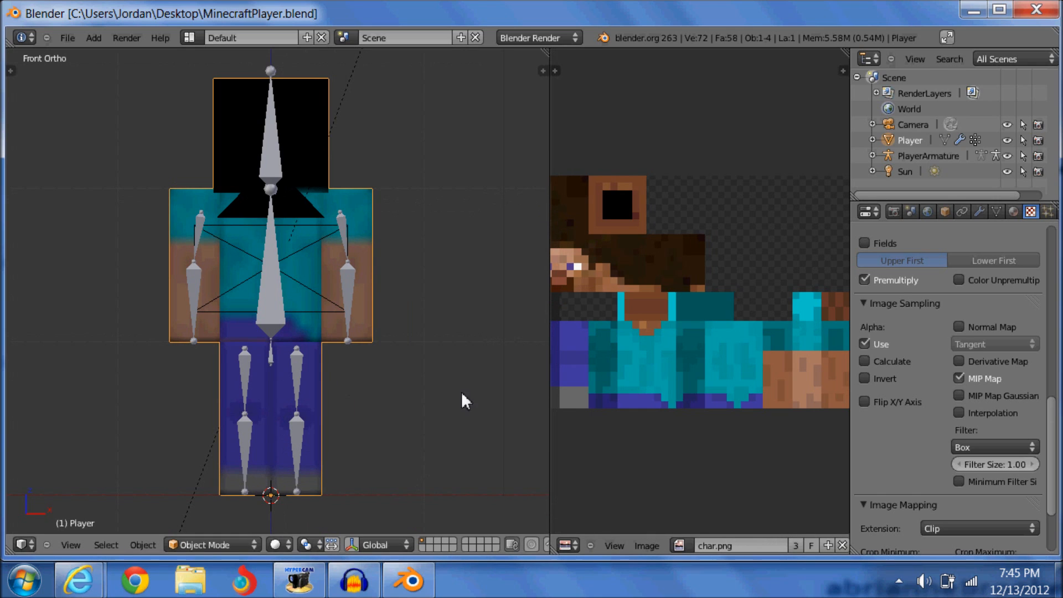
mouse_move(529, 410)
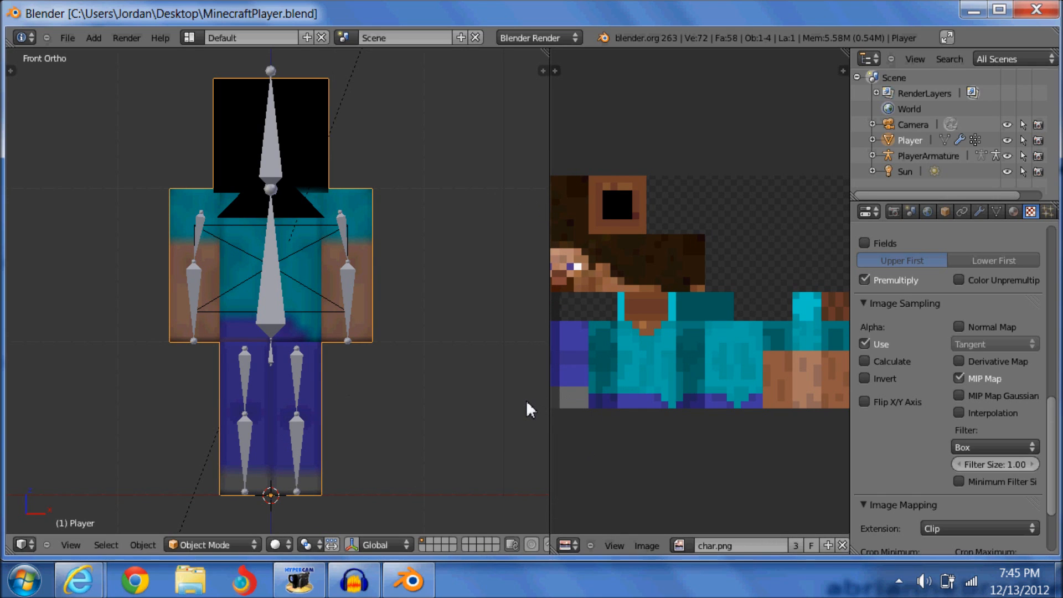
mouse_move(541, 419)
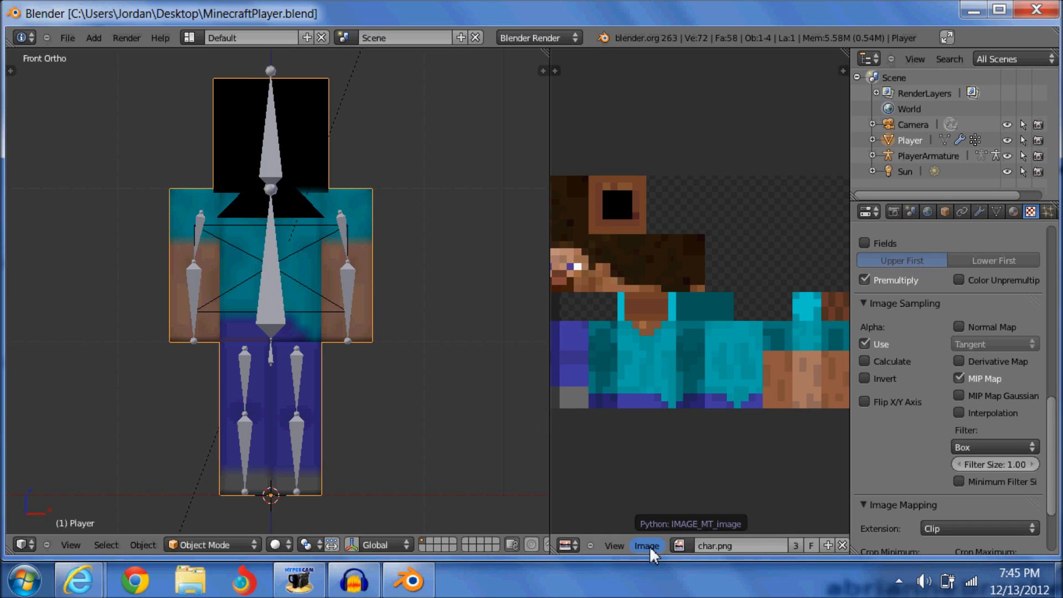
Replace the Steve skin texture with grim.png.png from the Desktop via Image > Replace Image.
click(646, 546)
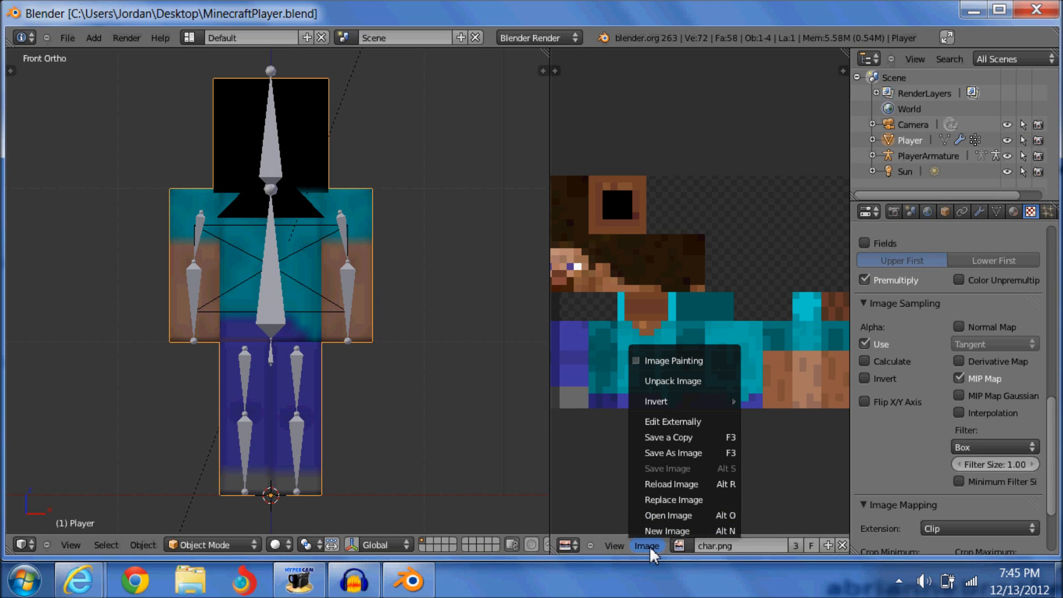
click(673, 499)
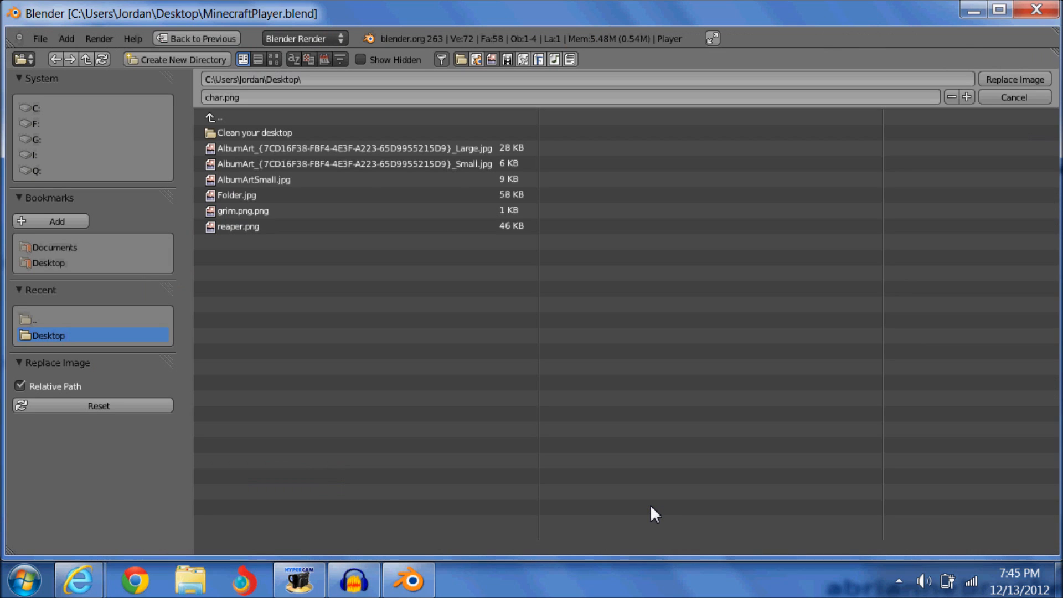
mouse_move(65, 271)
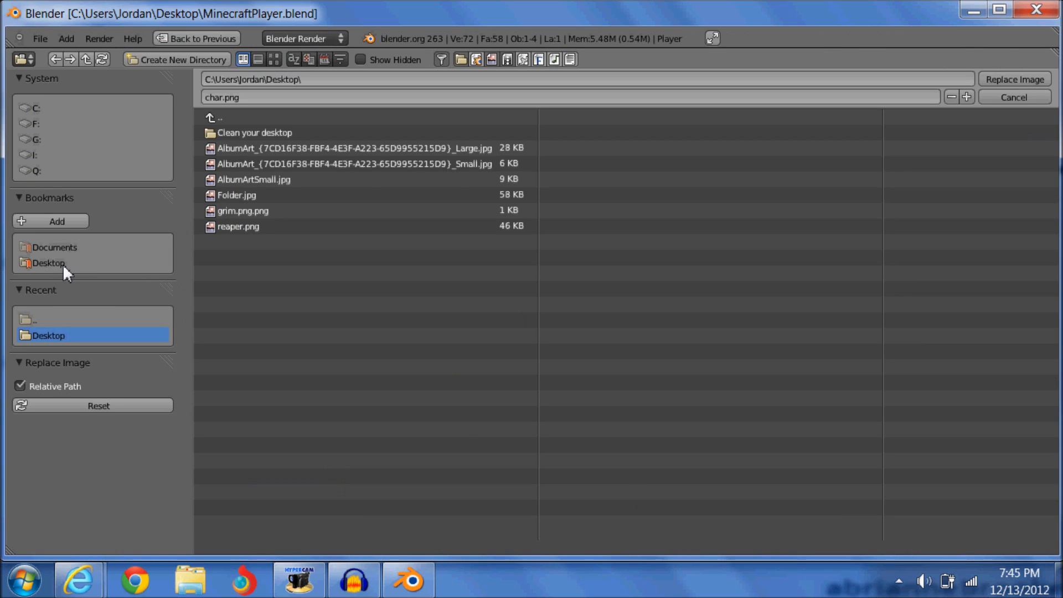
mouse_move(47, 264)
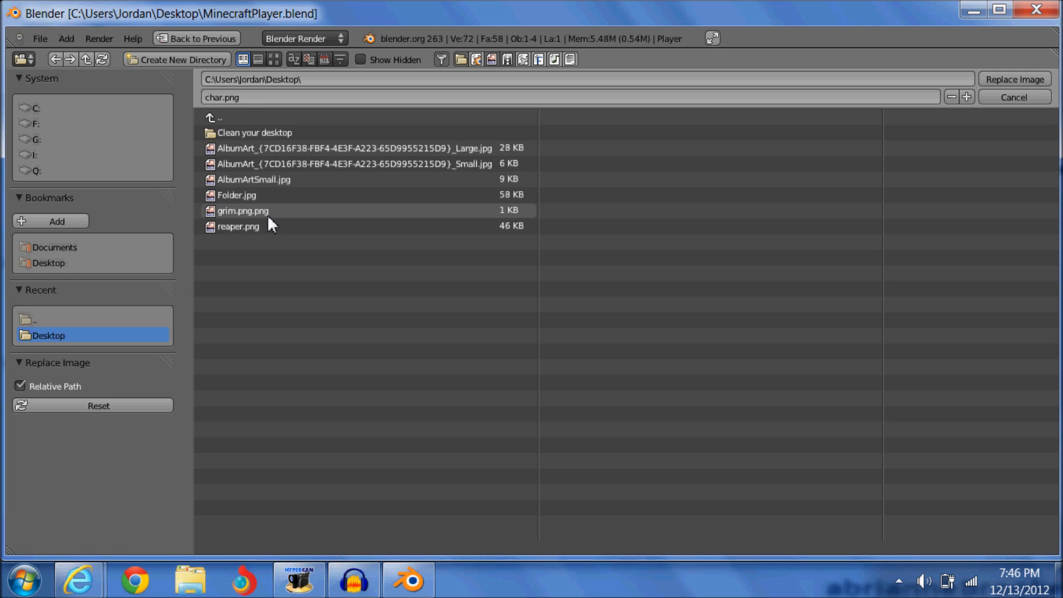
click(243, 211)
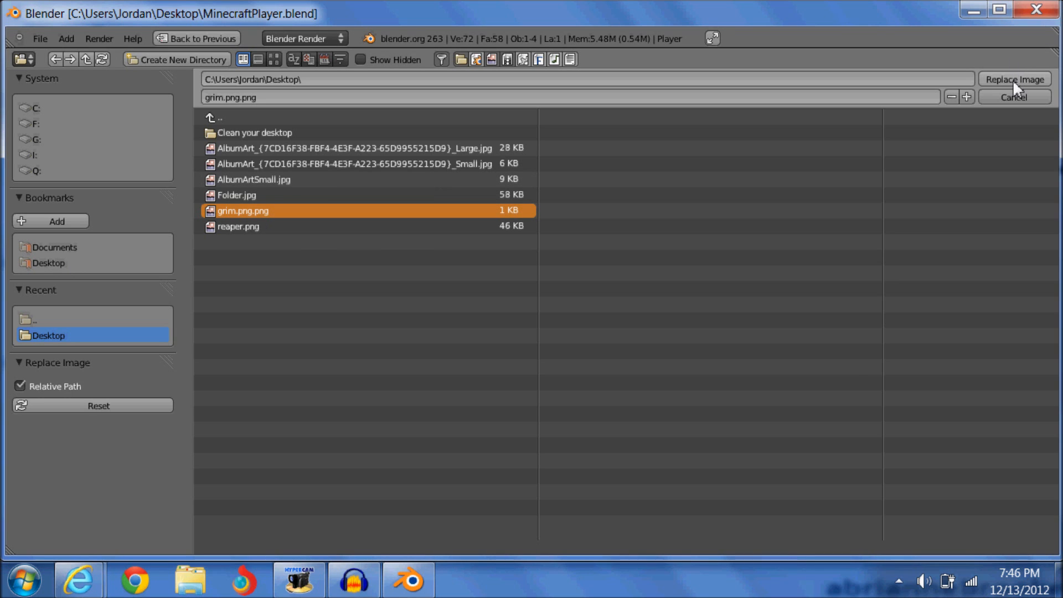
click(1015, 79)
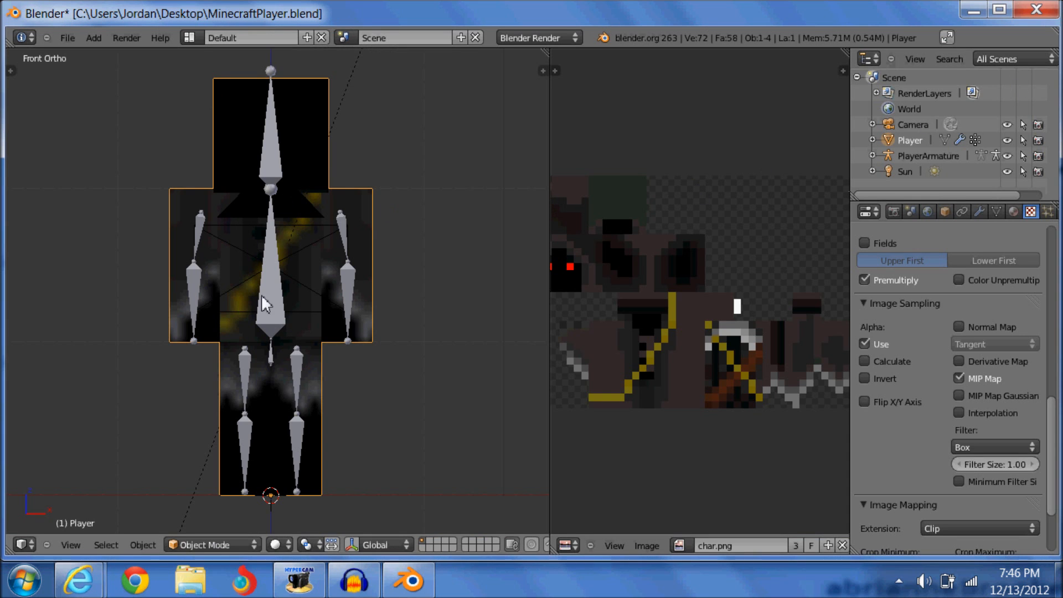
mouse_move(428, 252)
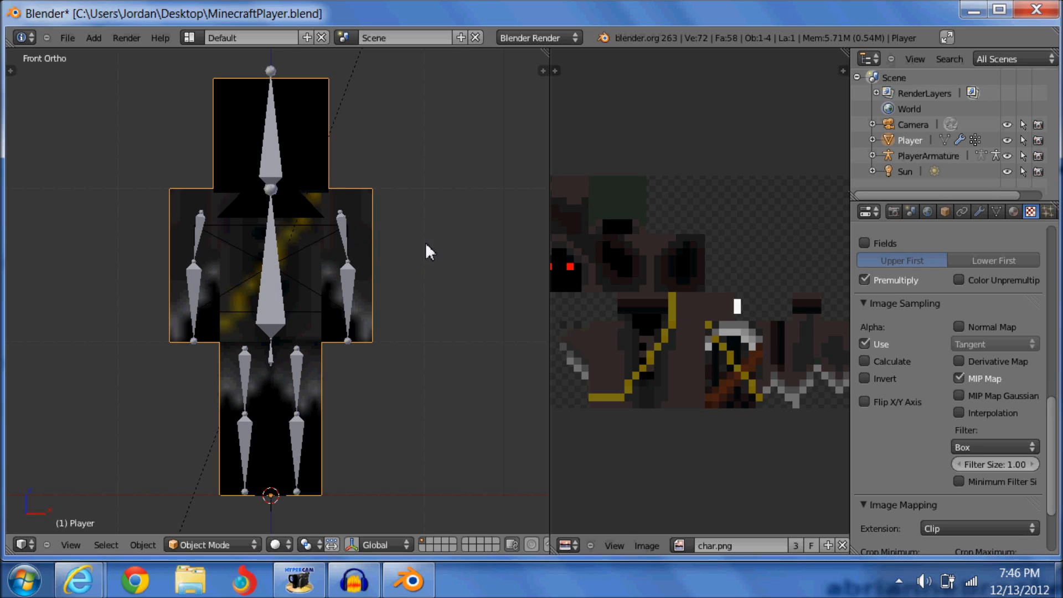
mouse_move(284, 507)
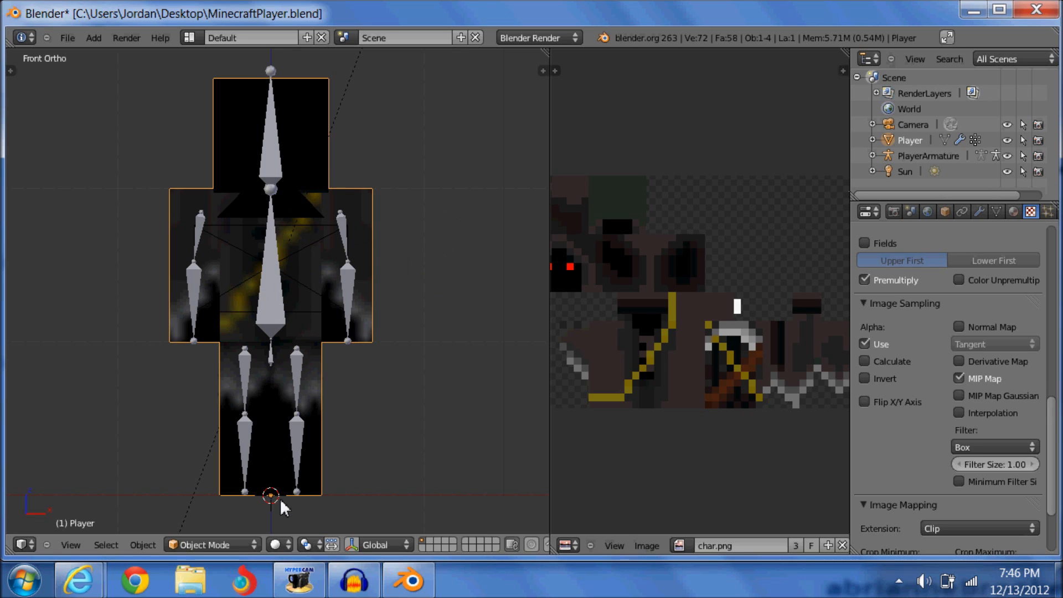
Select PlayerArmature and switch it into Pose Mode so bones show in distinct colors.
click(270, 500)
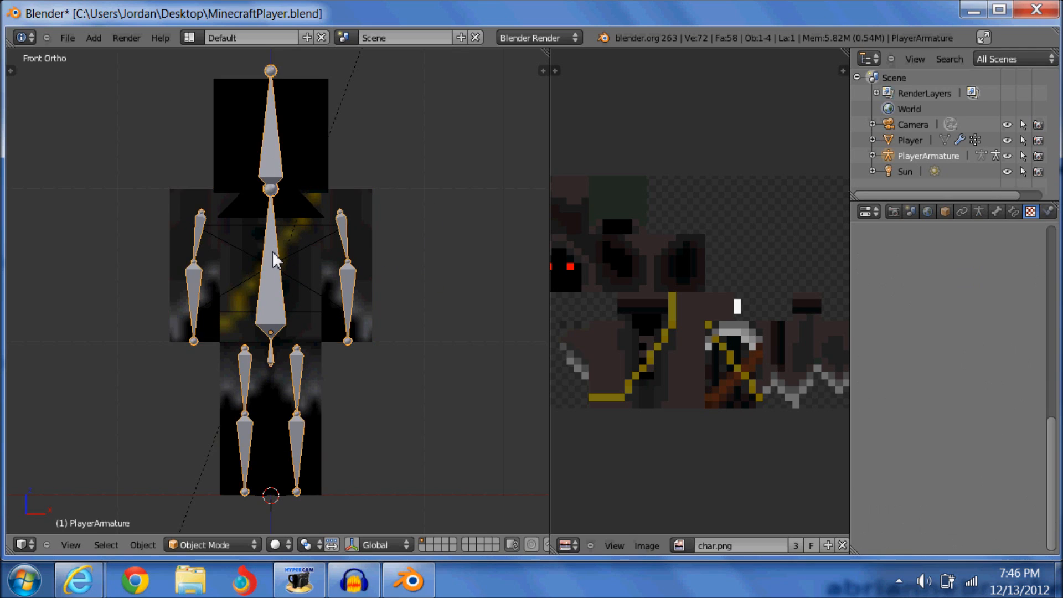
click(272, 272)
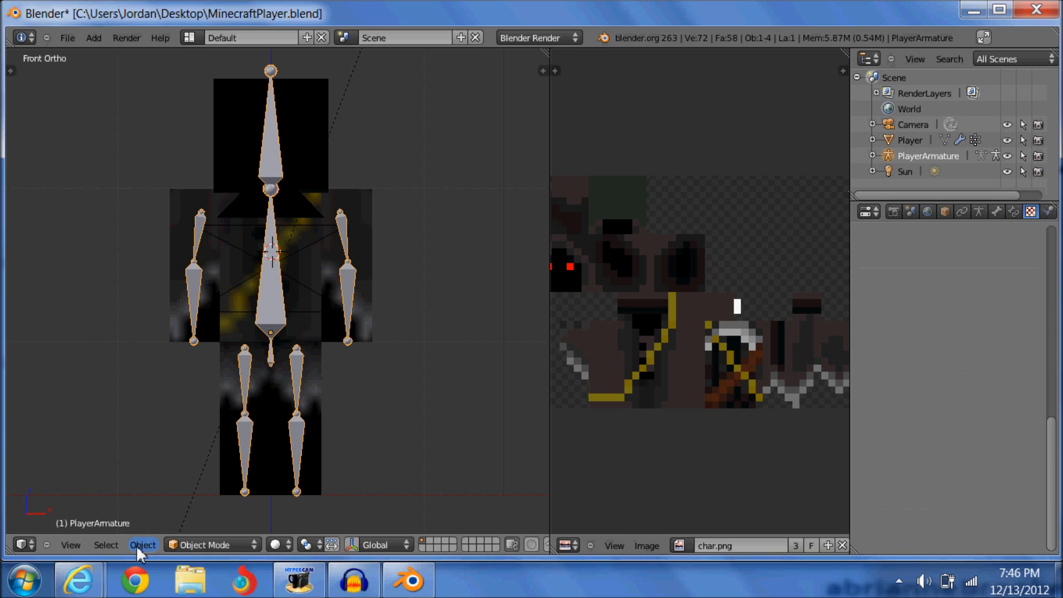
click(203, 545)
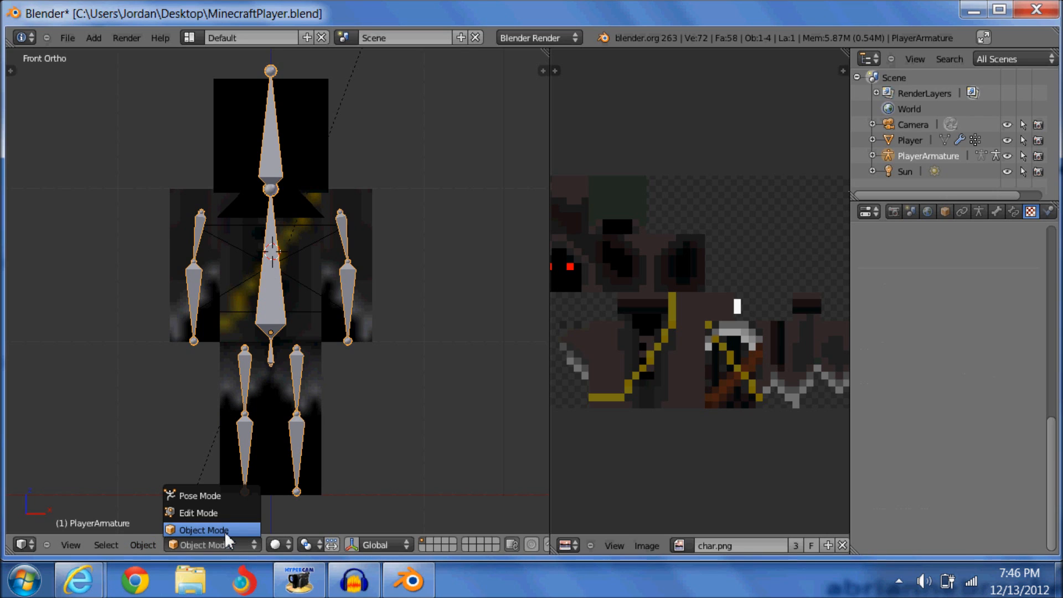
click(199, 496)
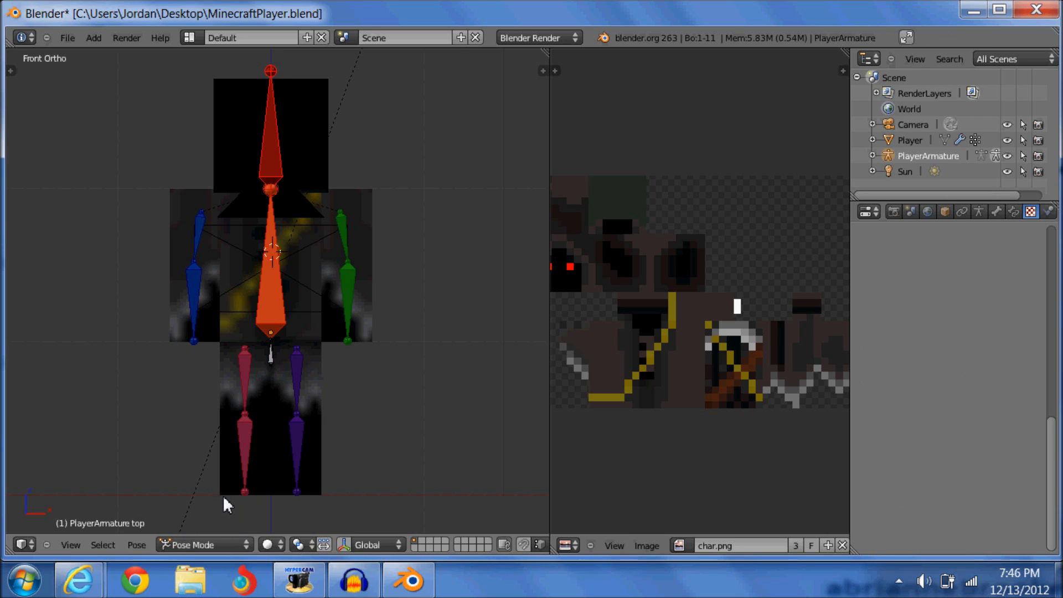
mouse_move(281, 359)
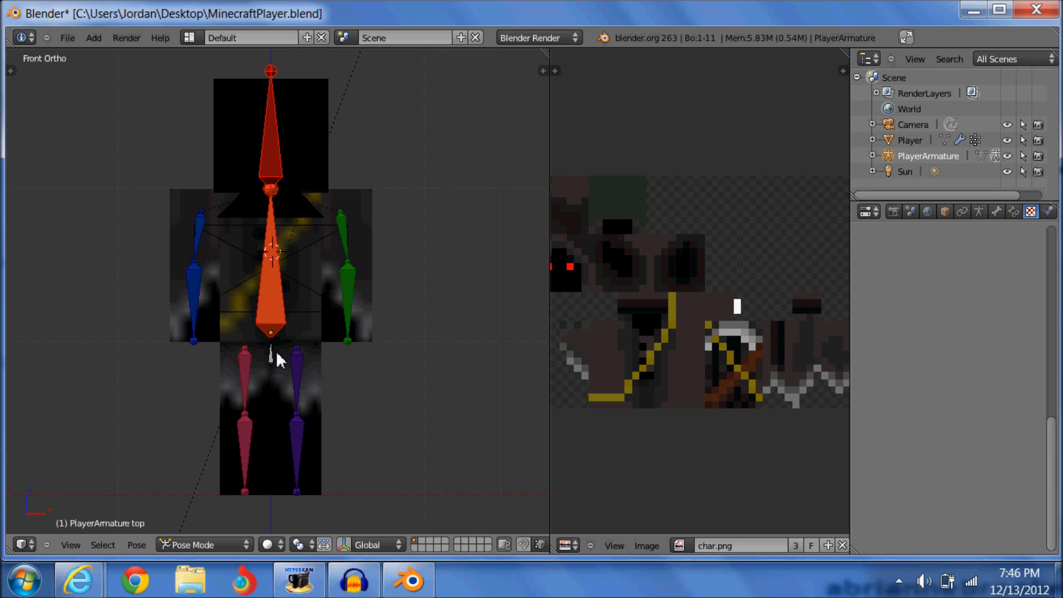
mouse_move(327, 313)
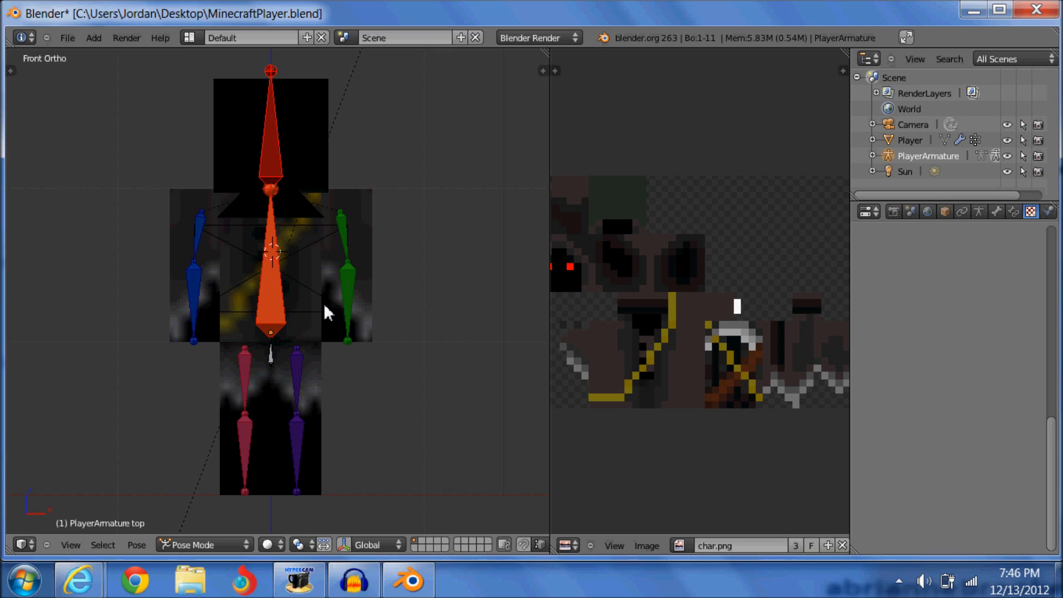
mouse_move(333, 286)
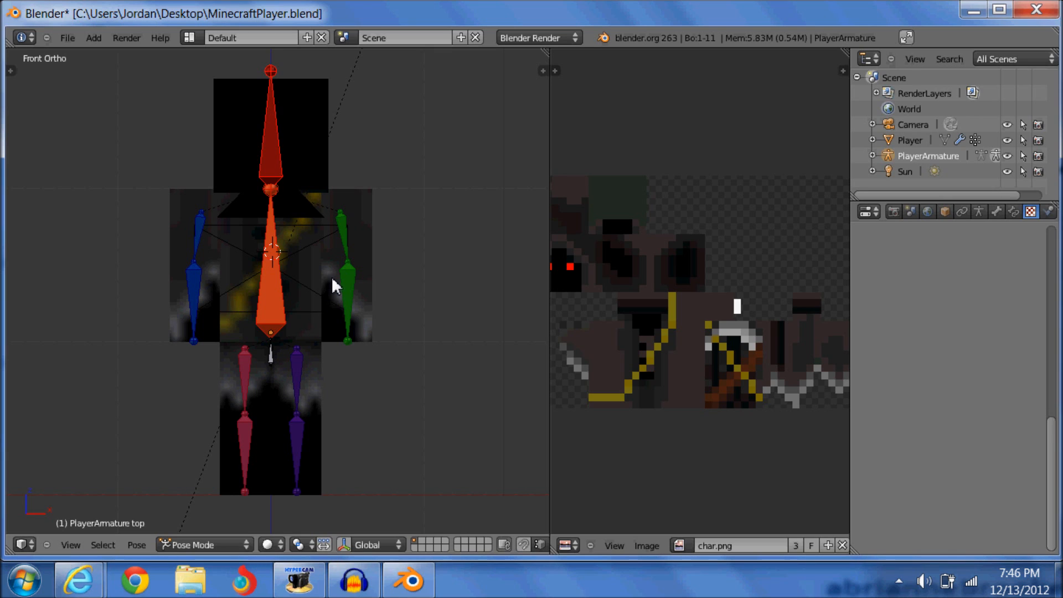
mouse_move(339, 268)
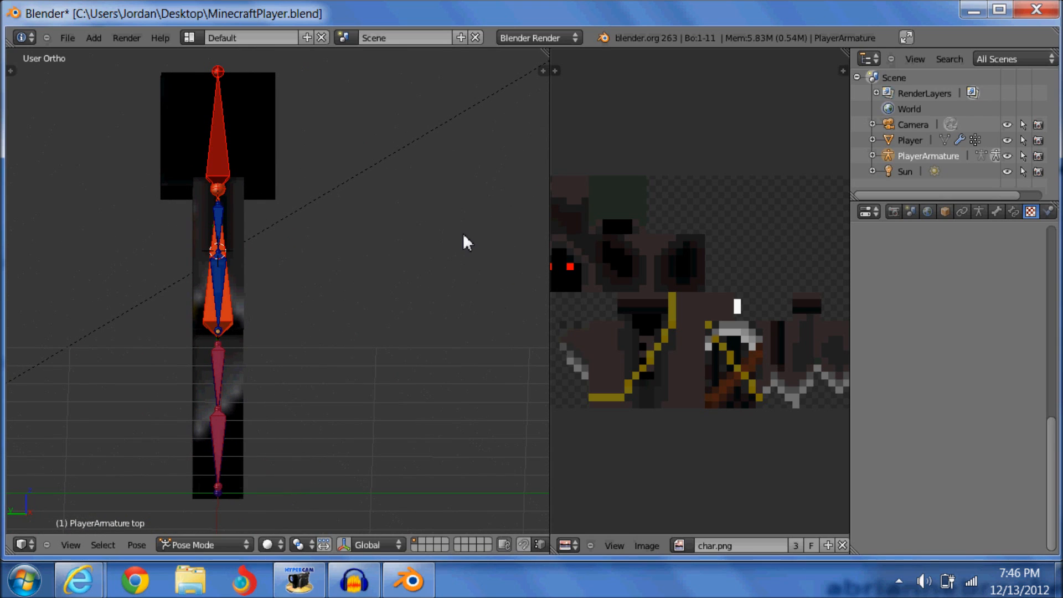
mouse_move(278, 186)
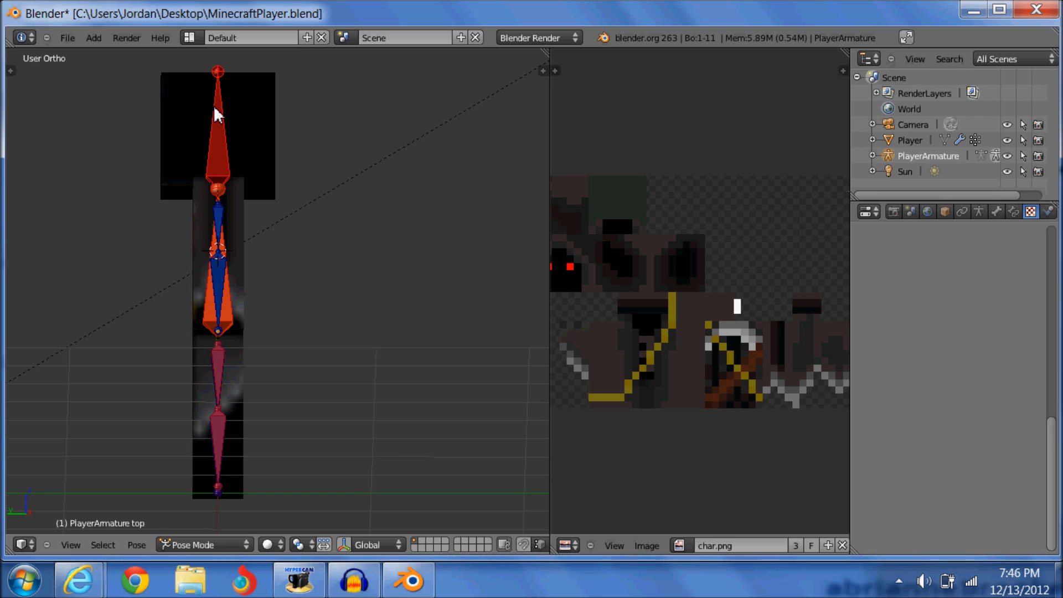
Rotate the head bone forward so the player's head bows down.
drag(217, 108, 186, 125)
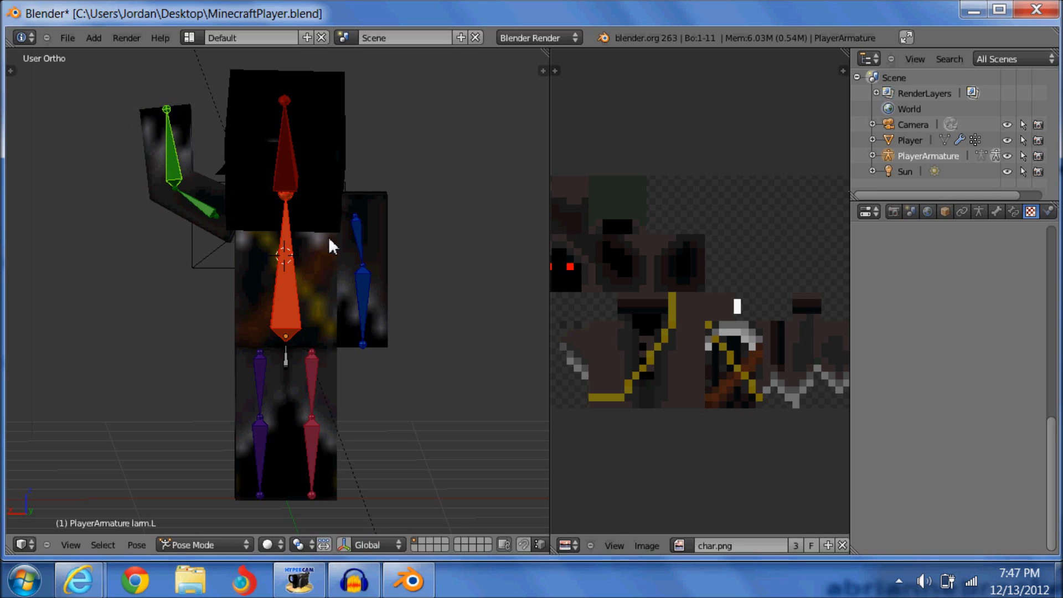
mouse_move(363, 253)
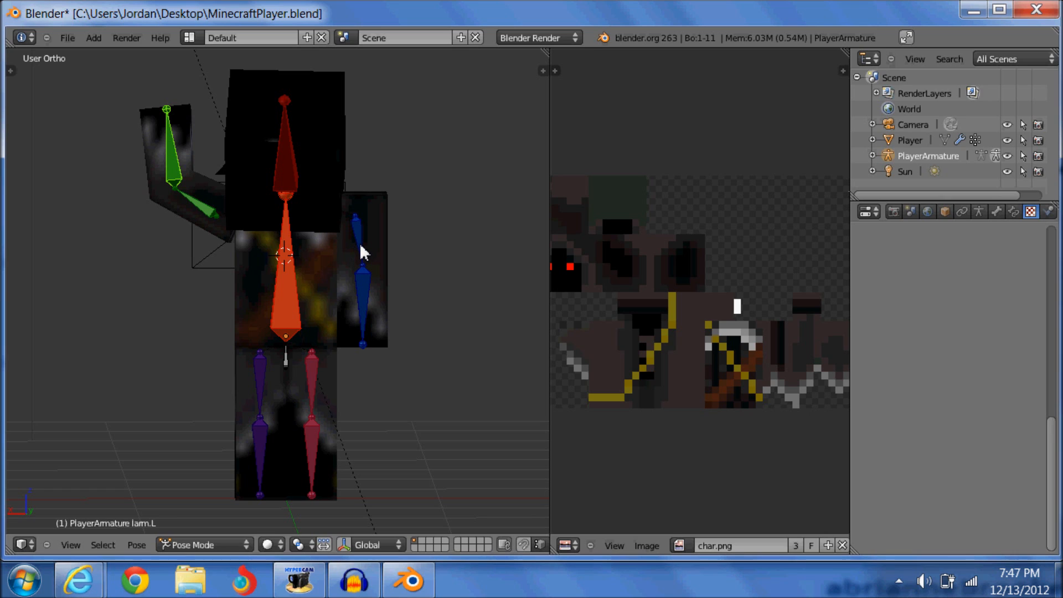
Select the right arm bone and check the raised-arm pose from several angles.
click(358, 230)
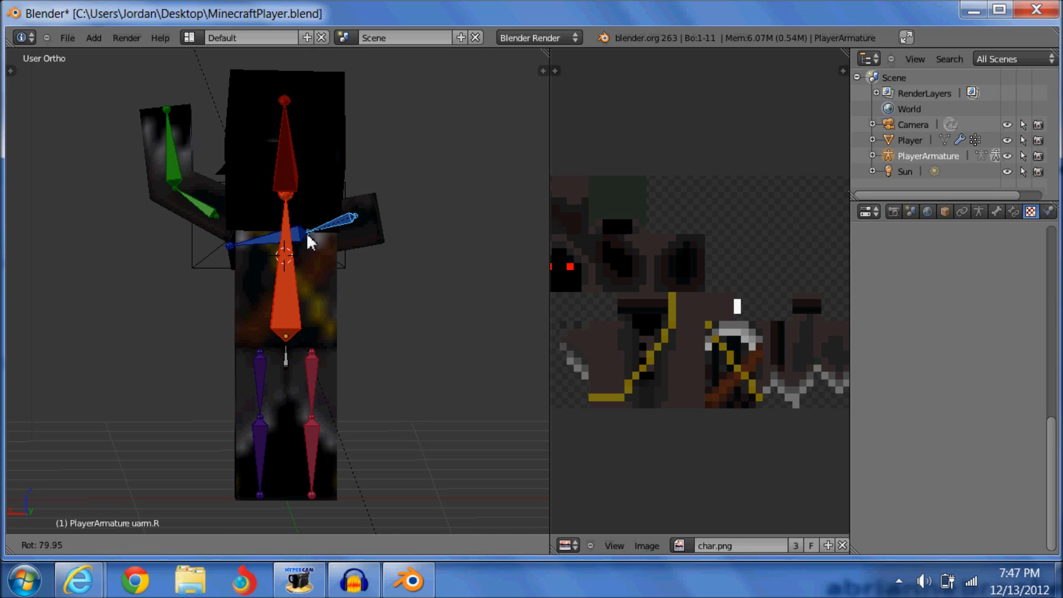
drag(309, 243, 393, 238)
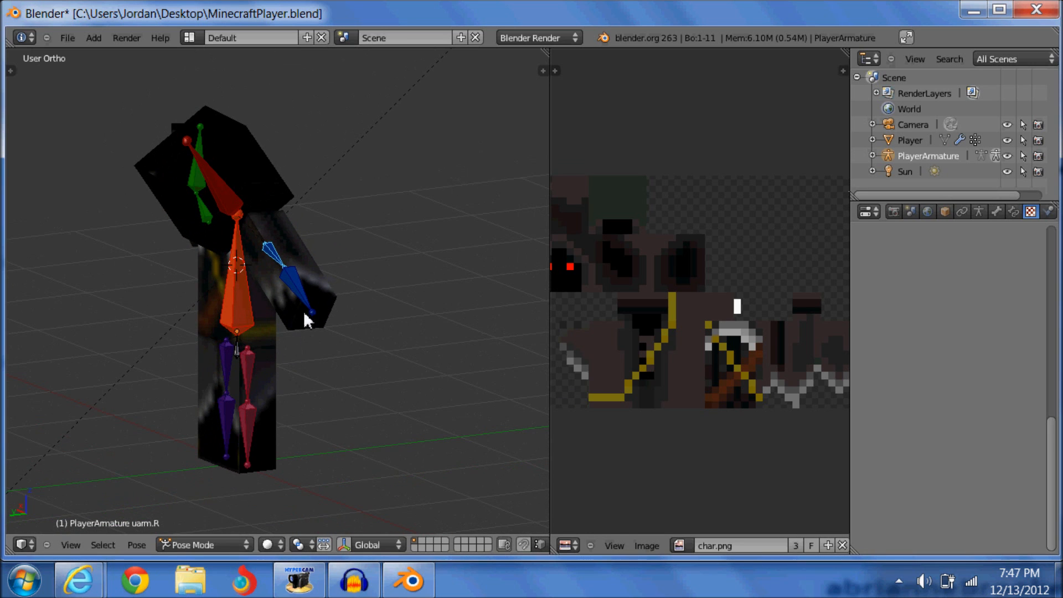
drag(306, 322, 275, 301)
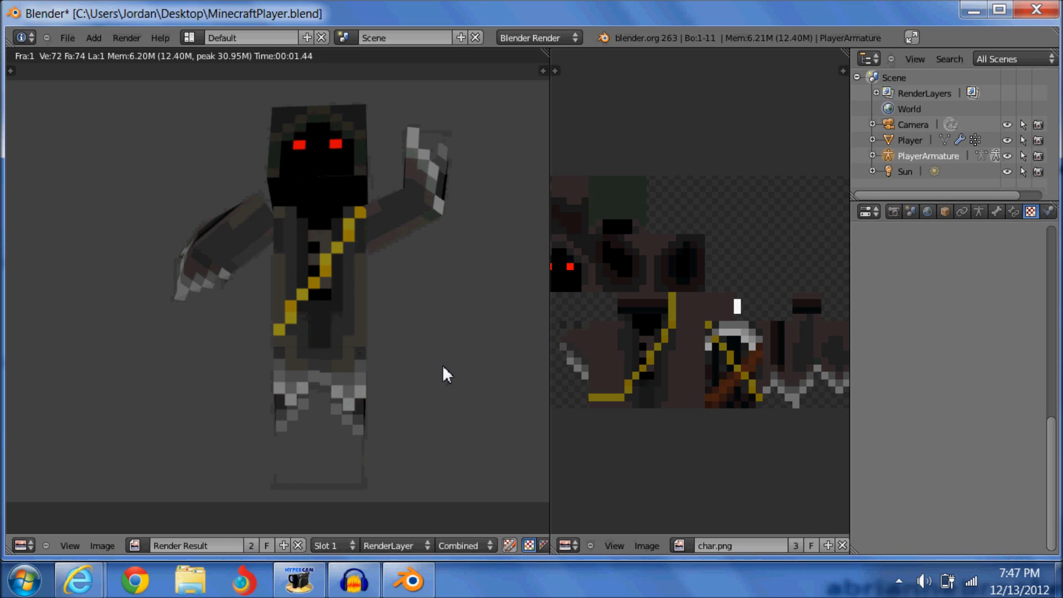
mouse_move(333, 206)
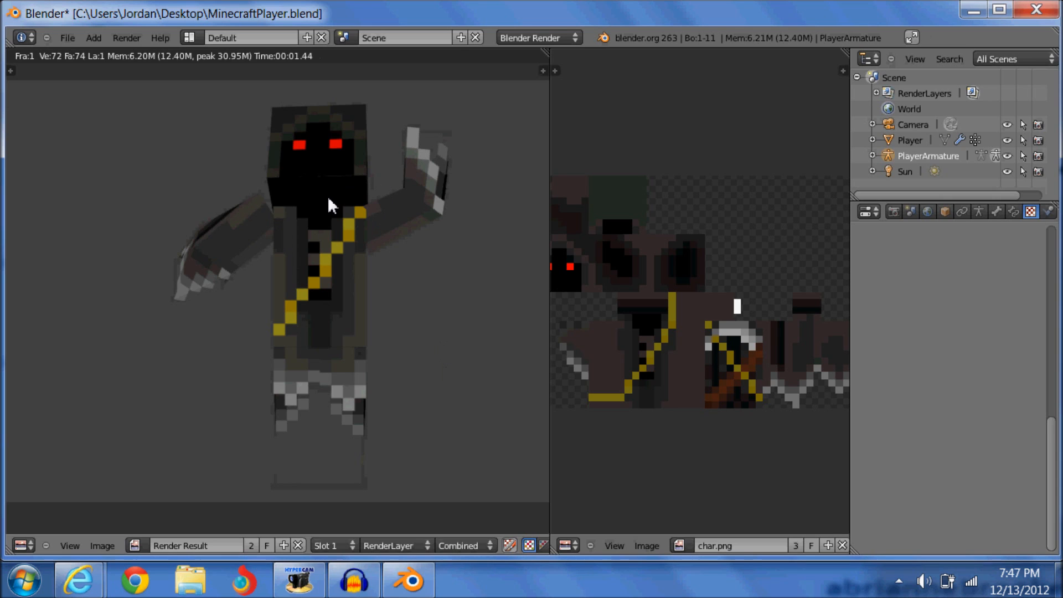
mouse_move(421, 230)
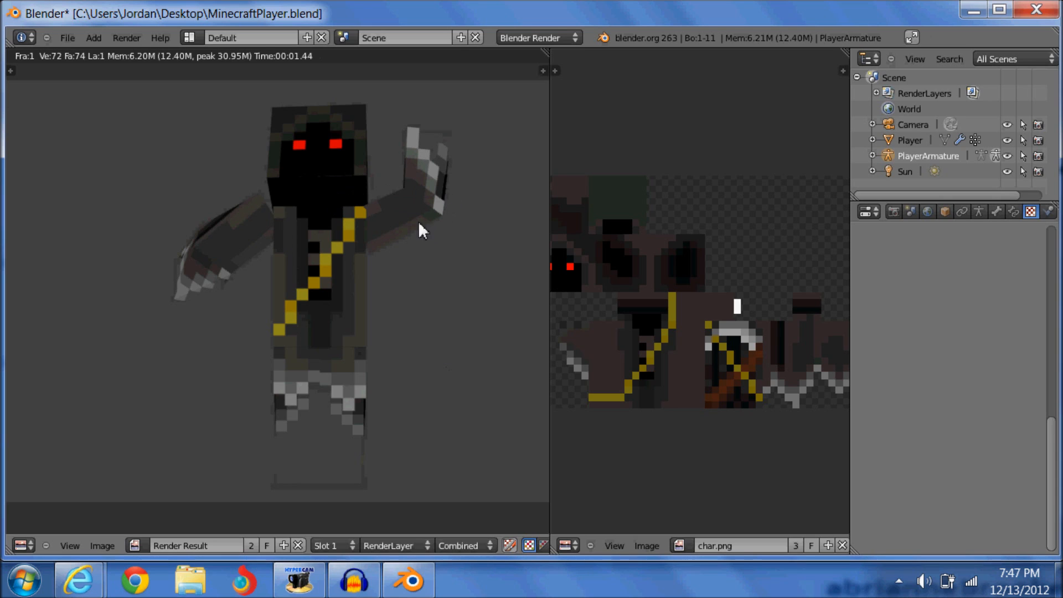
mouse_move(246, 449)
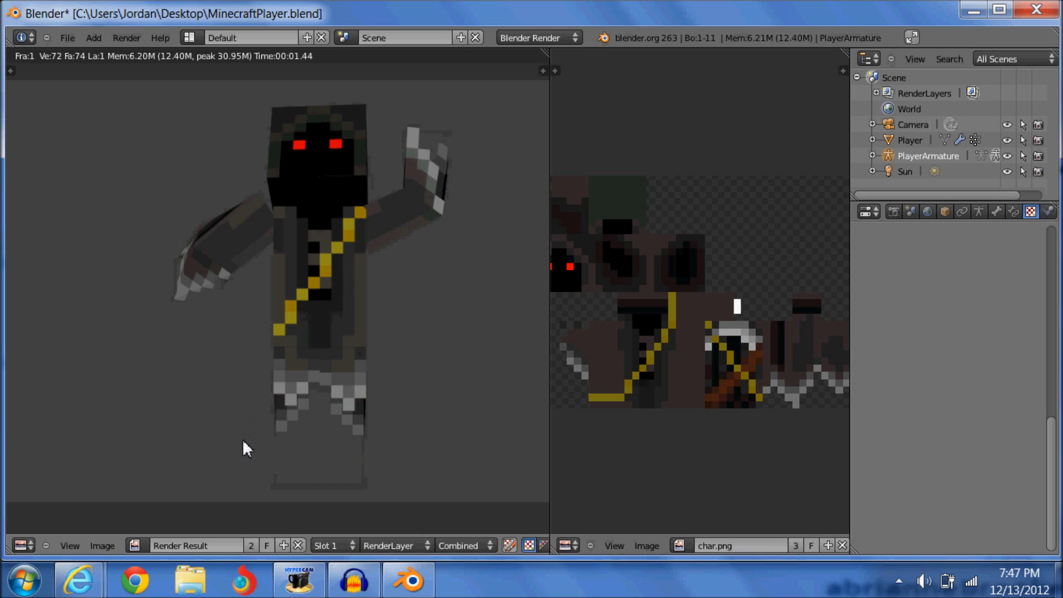
mouse_move(163, 505)
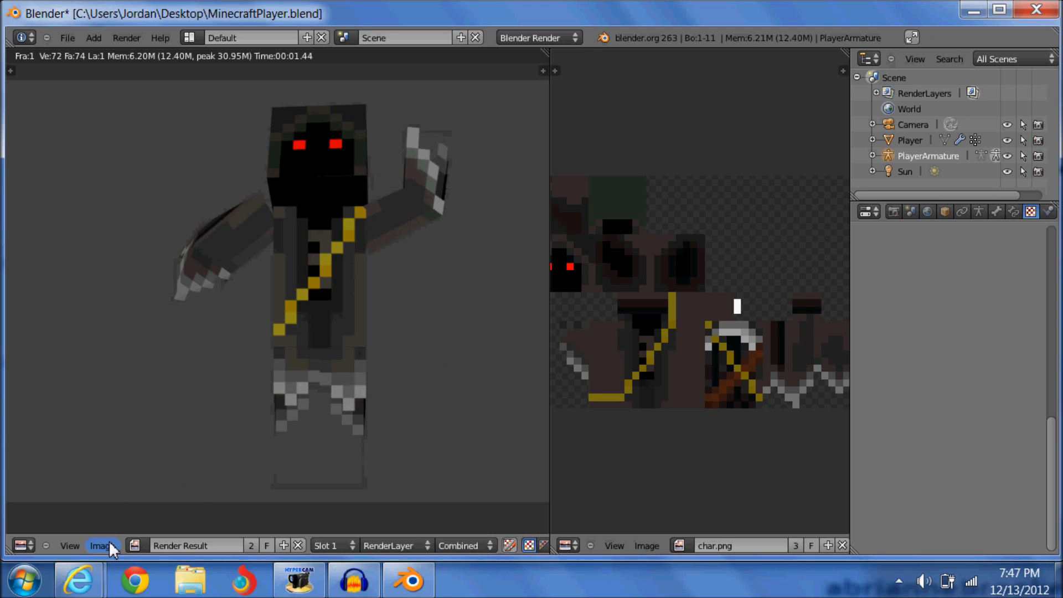
Save the render as Video.png on the Desktop via Image > Save As Image.
click(103, 545)
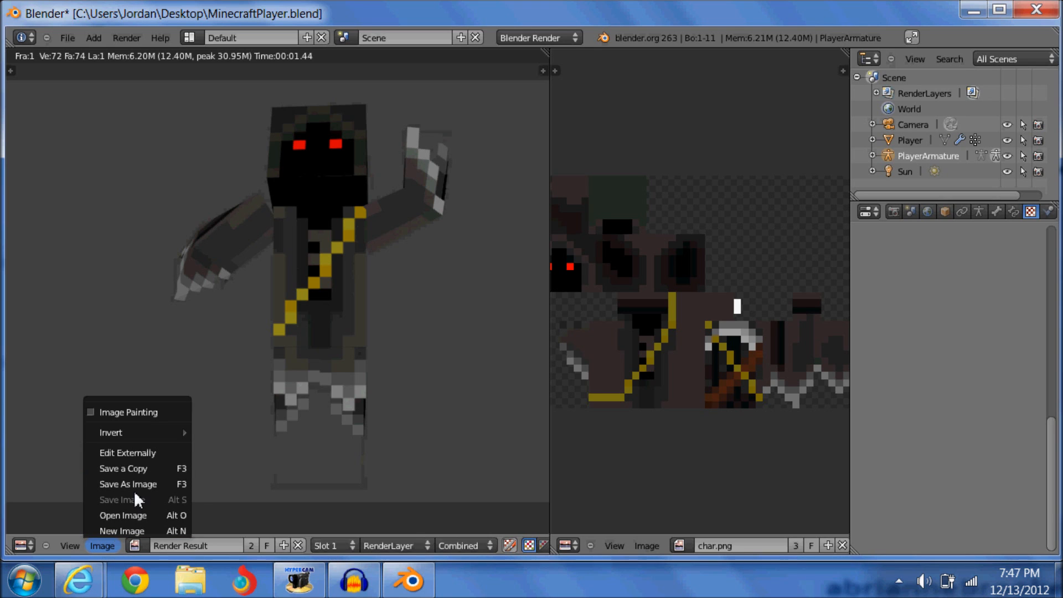
click(127, 484)
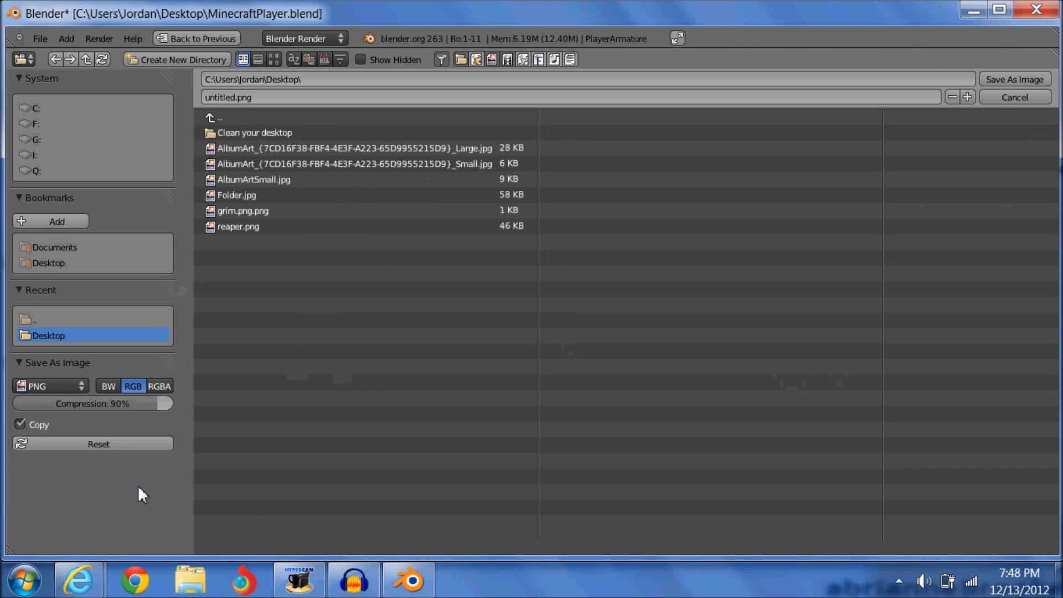
mouse_move(331, 409)
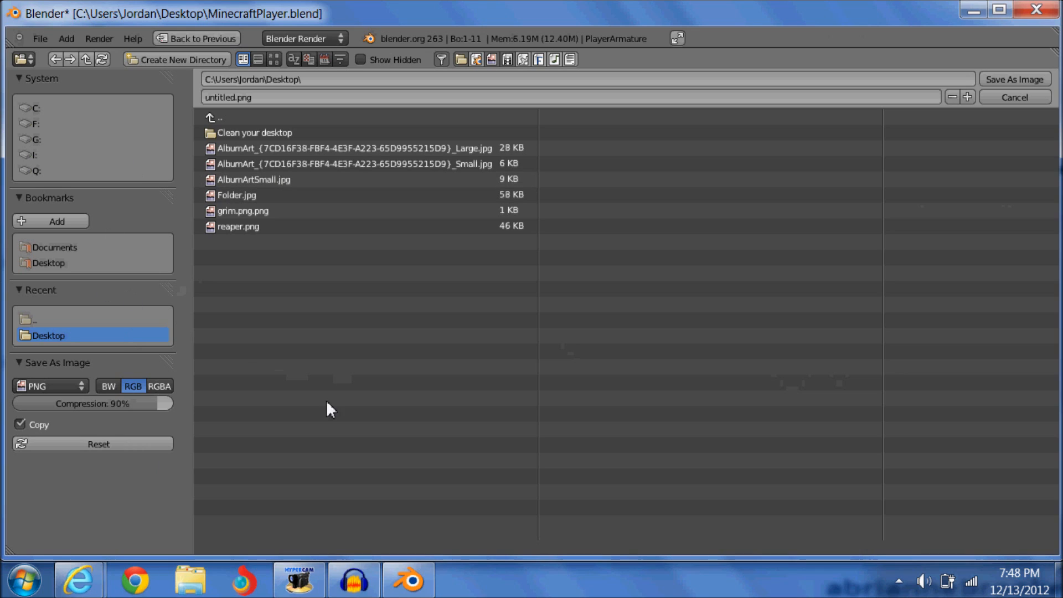
mouse_move(325, 298)
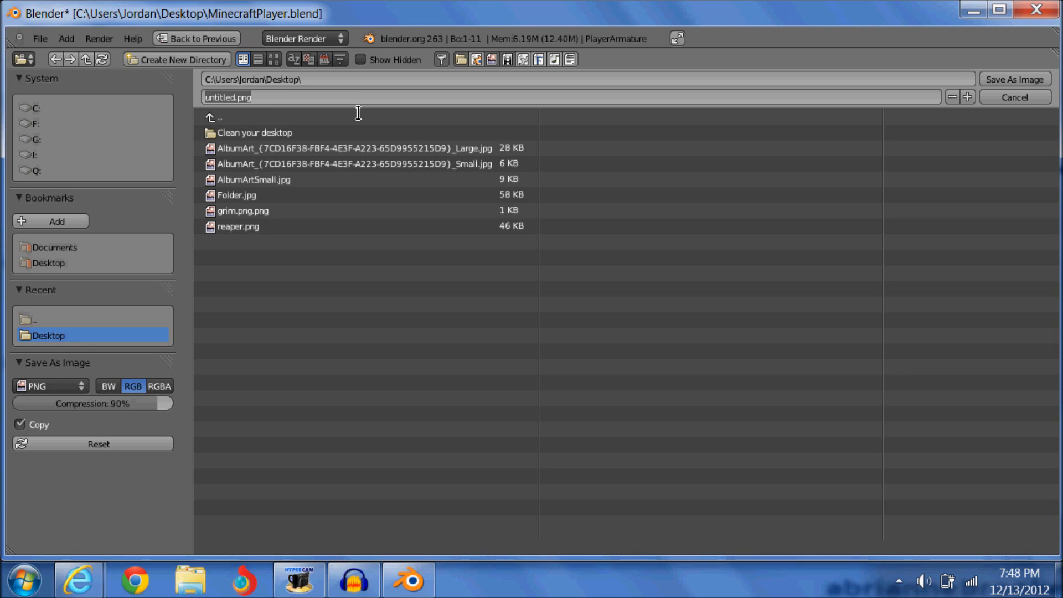
text(Video)
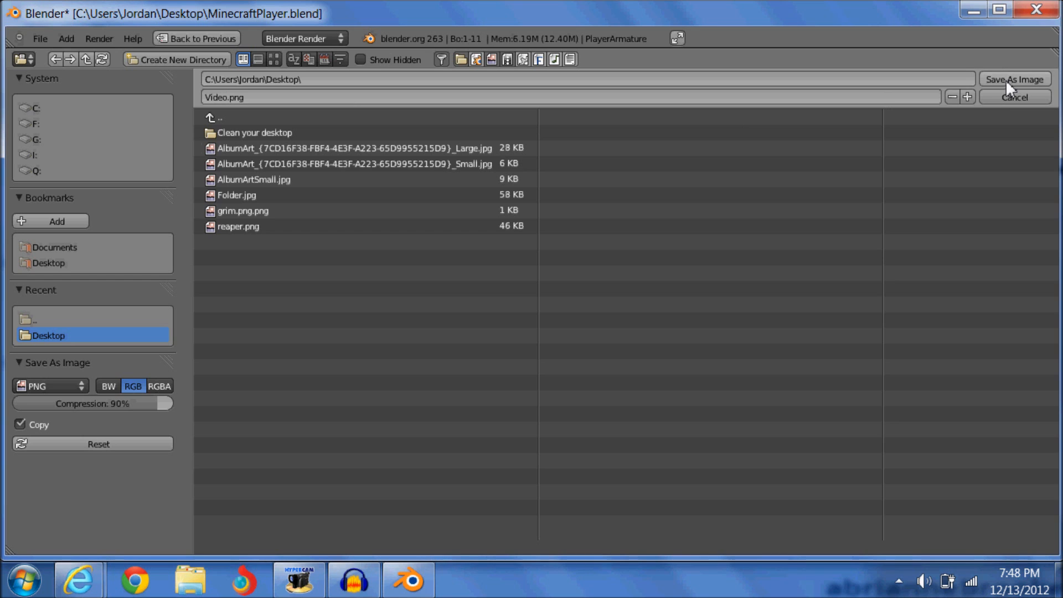
click(1014, 97)
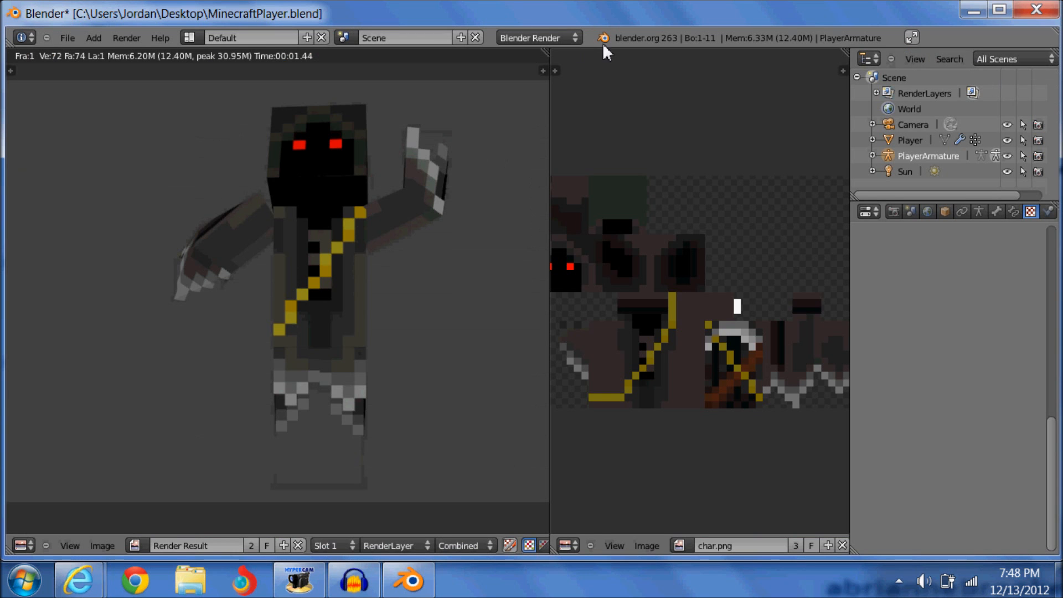